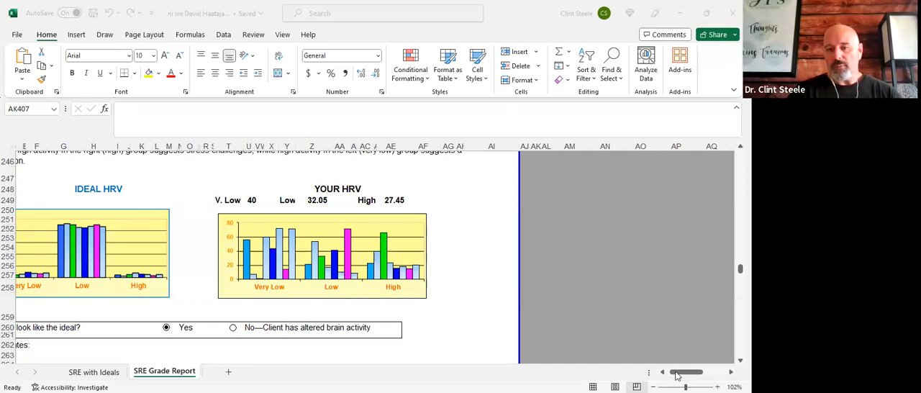
scroll(left, 3)
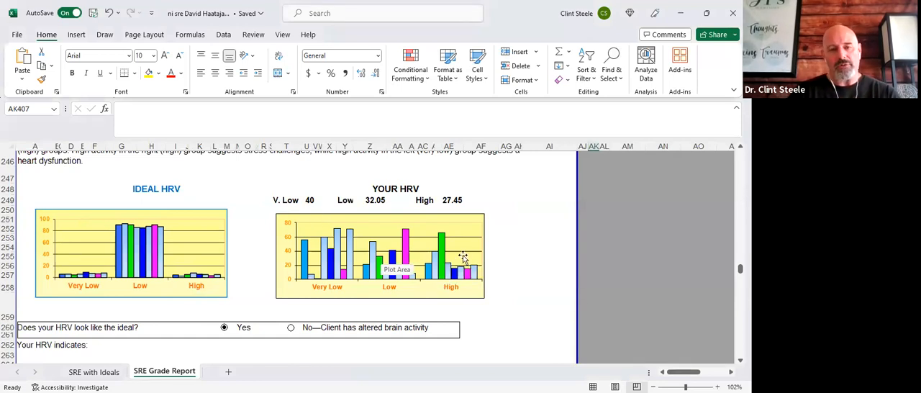
mouse_move(454, 242)
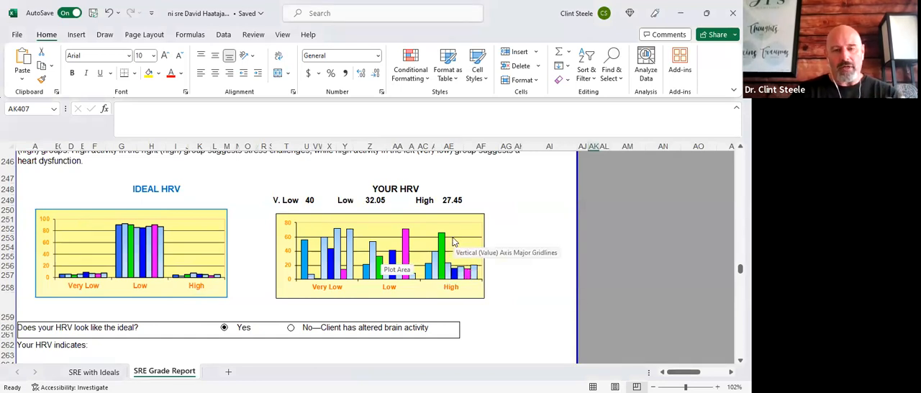
mouse_move(346, 222)
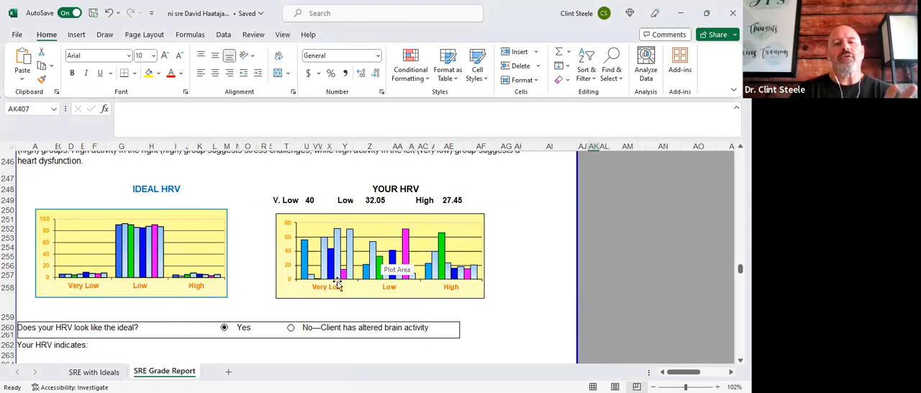
mouse_move(101, 282)
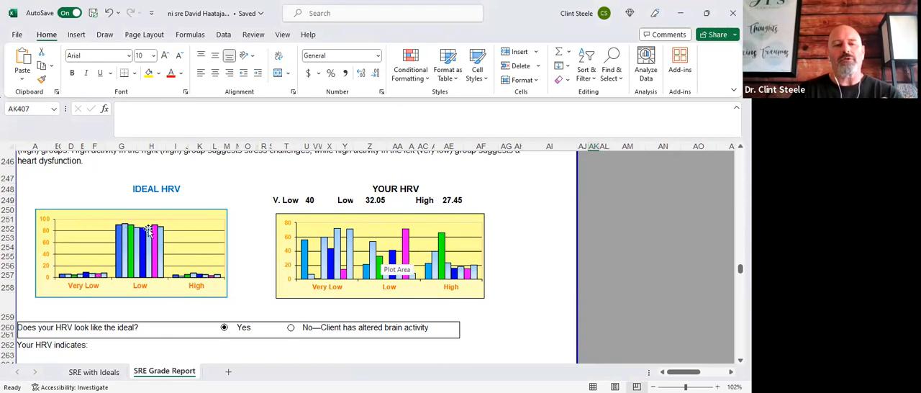
mouse_move(487, 261)
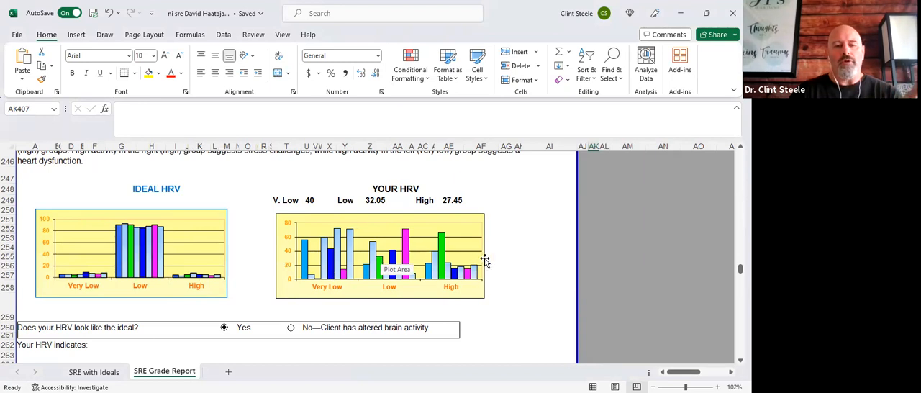
mouse_move(484, 277)
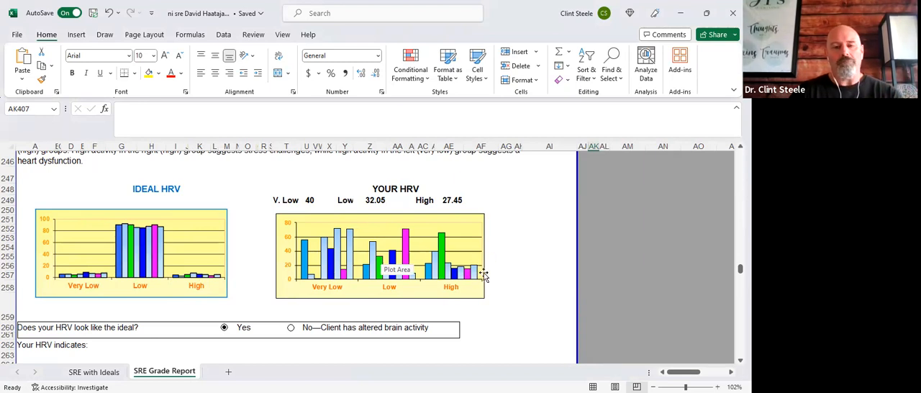
mouse_move(435, 259)
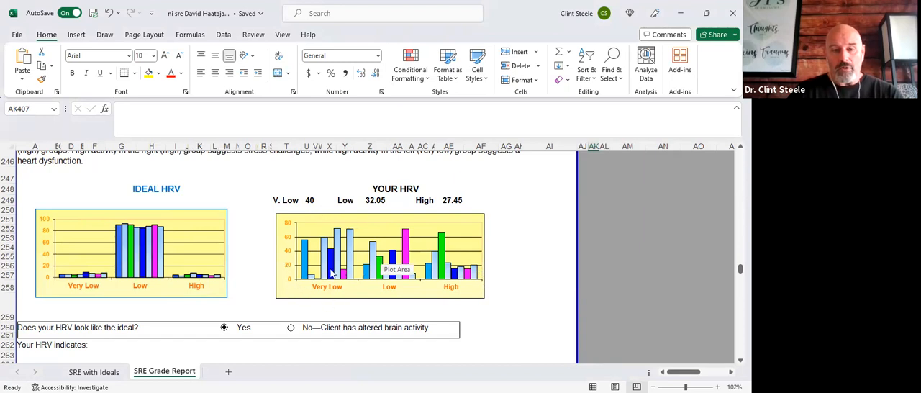
mouse_move(331, 297)
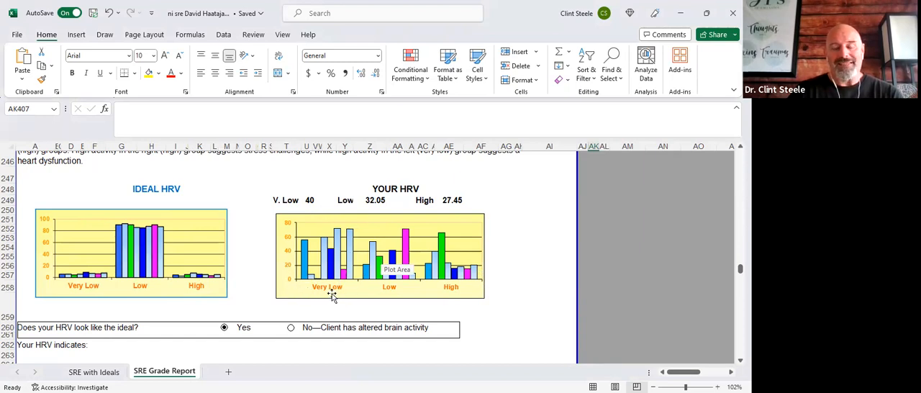
mouse_move(333, 296)
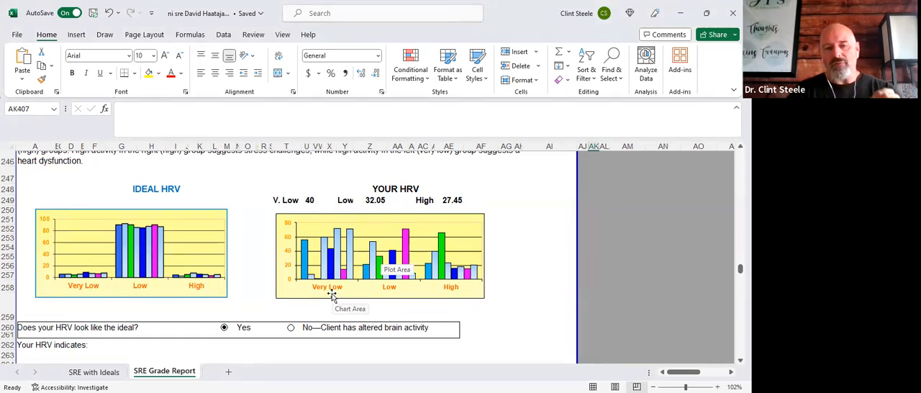
mouse_move(340, 290)
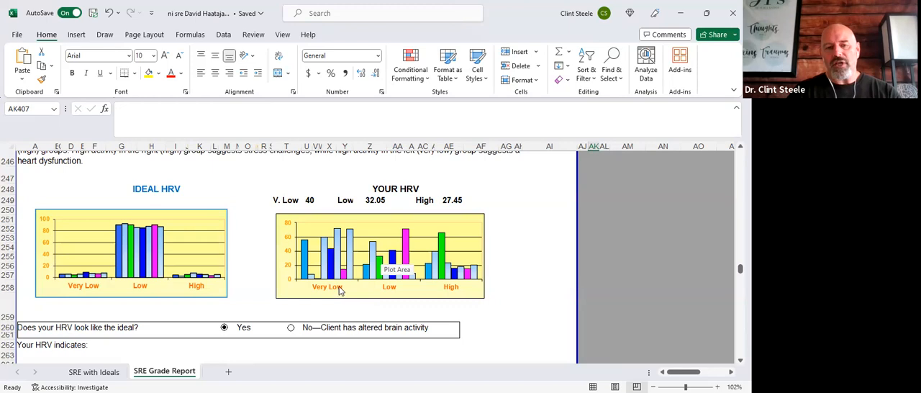
mouse_move(340, 291)
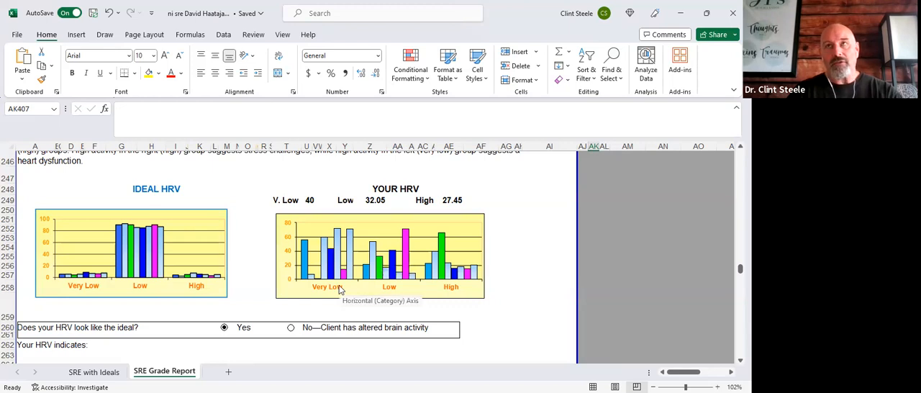
mouse_move(310, 280)
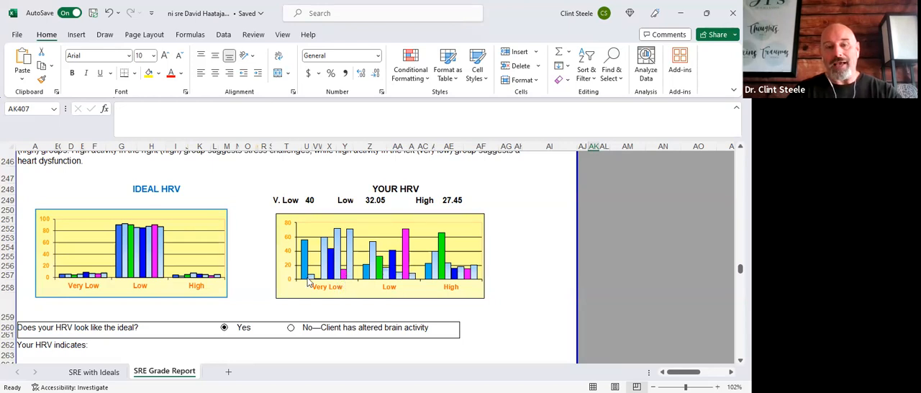
mouse_move(432, 270)
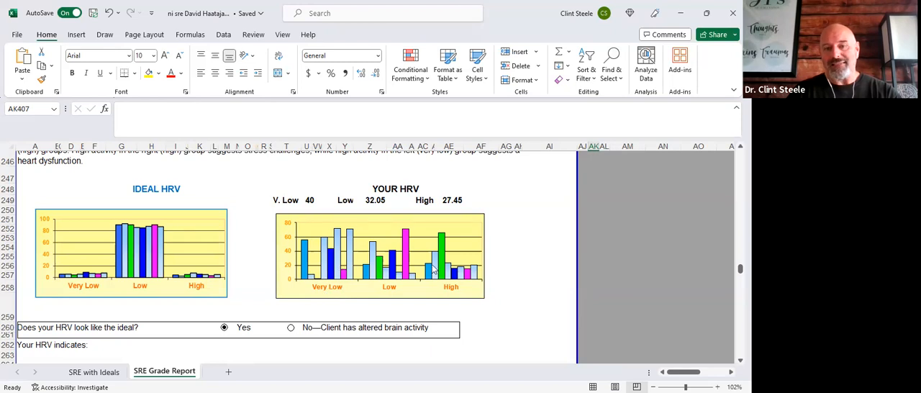
mouse_move(349, 280)
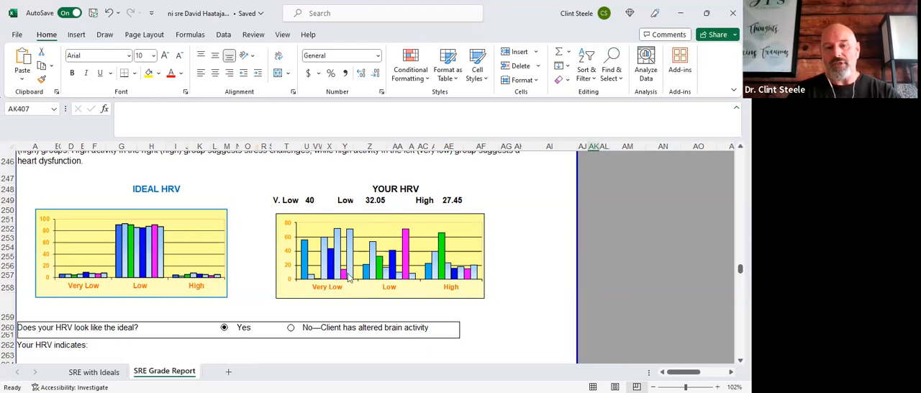
mouse_move(319, 288)
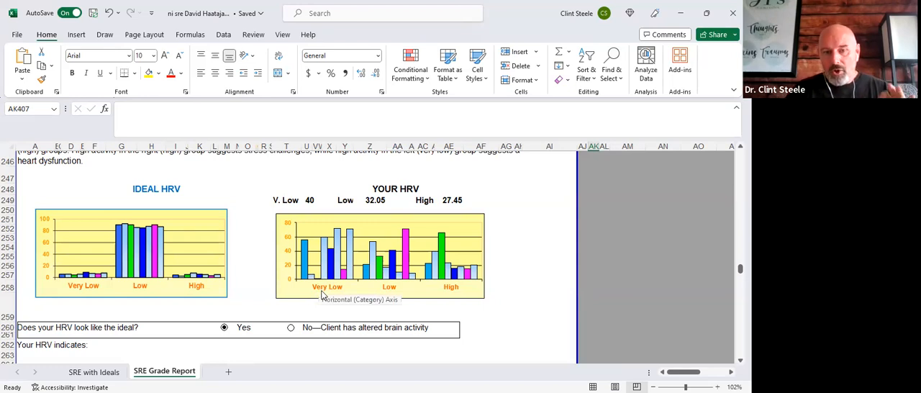
mouse_move(331, 285)
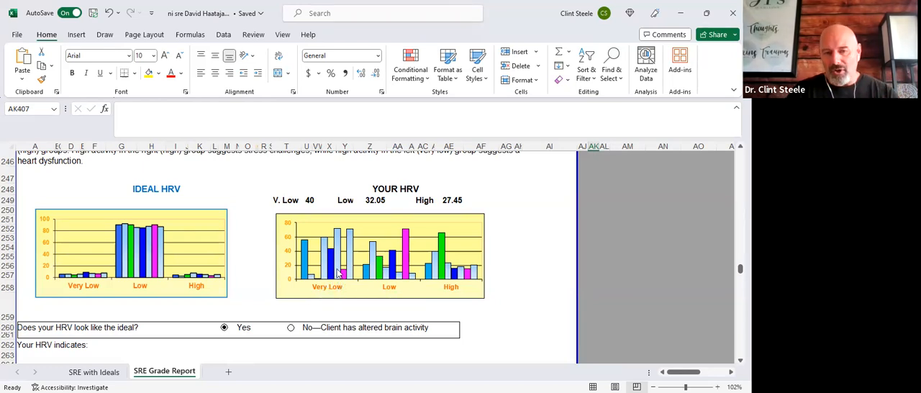
mouse_move(339, 272)
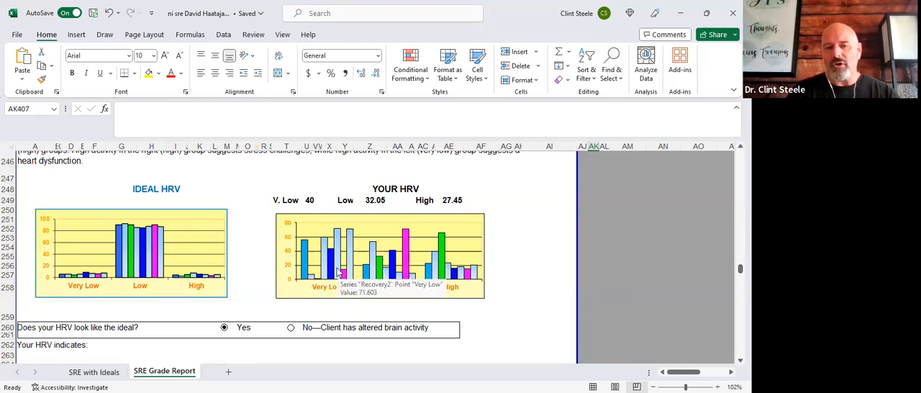
mouse_move(334, 257)
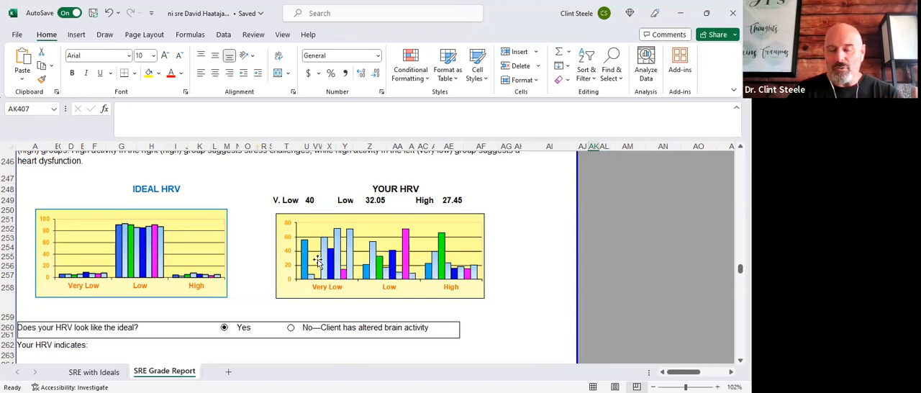
mouse_move(330, 257)
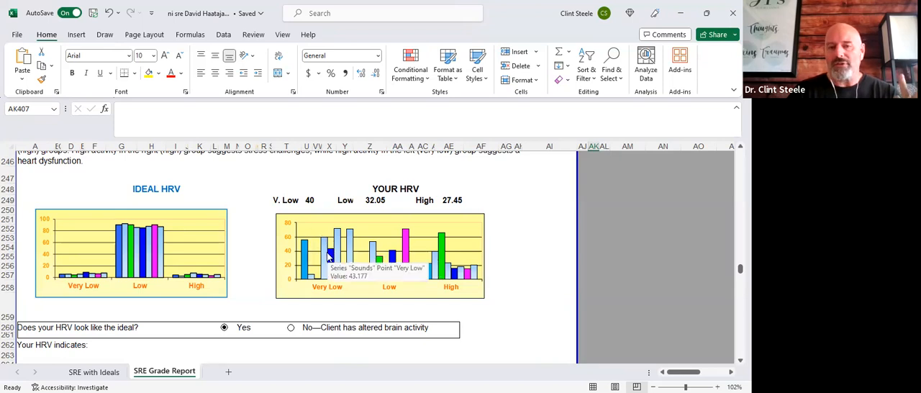
mouse_move(329, 272)
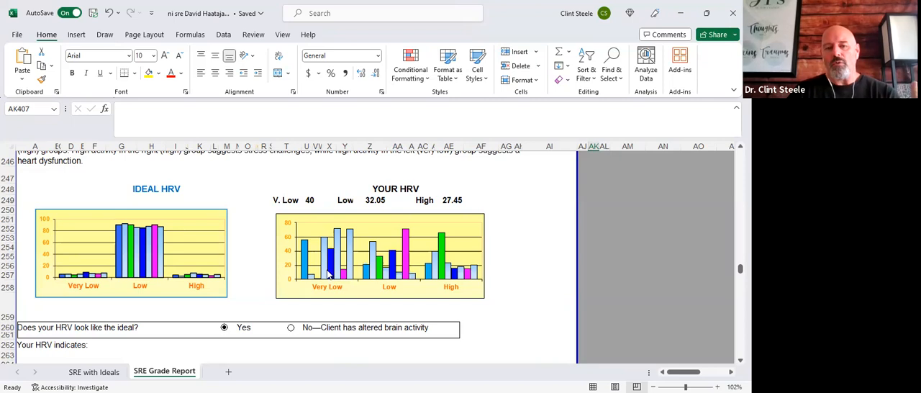
mouse_move(343, 279)
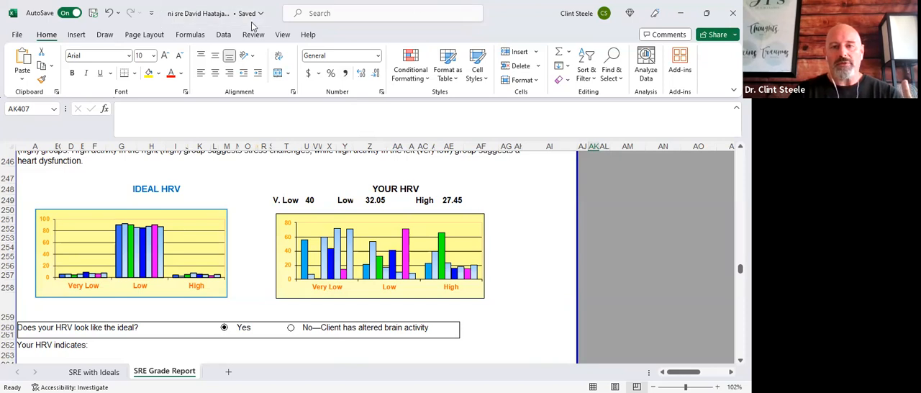
scroll(down, 3)
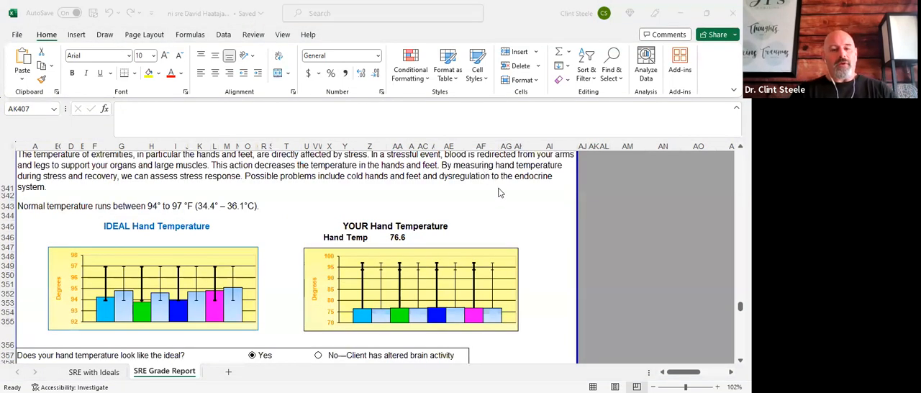
mouse_move(473, 295)
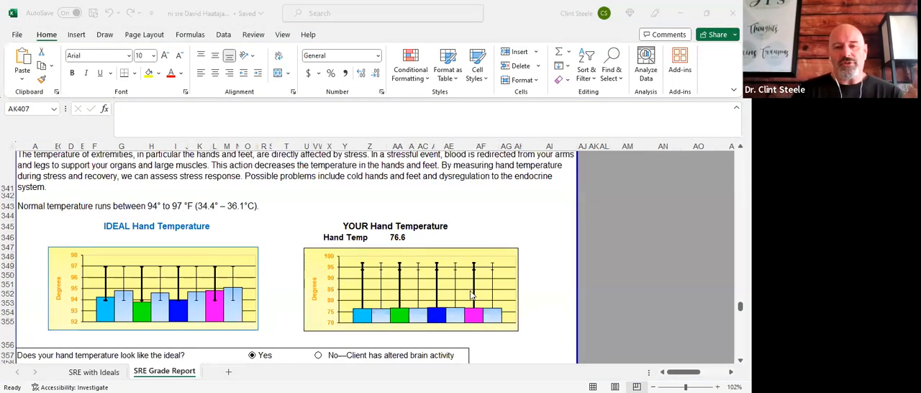
mouse_move(406, 305)
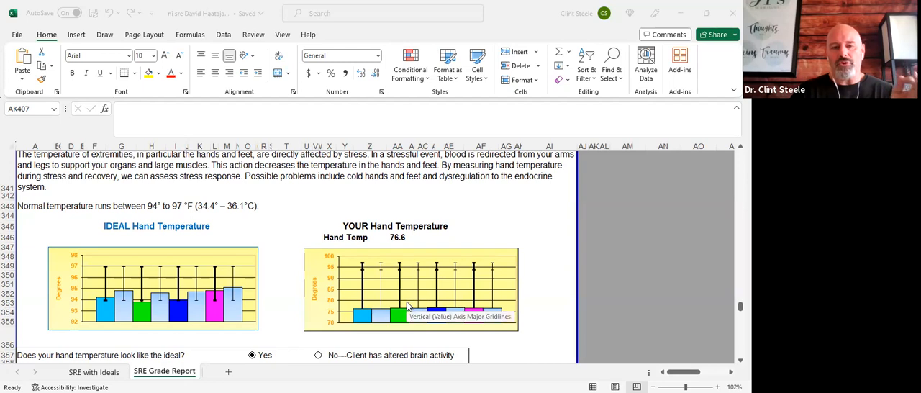
mouse_move(189, 221)
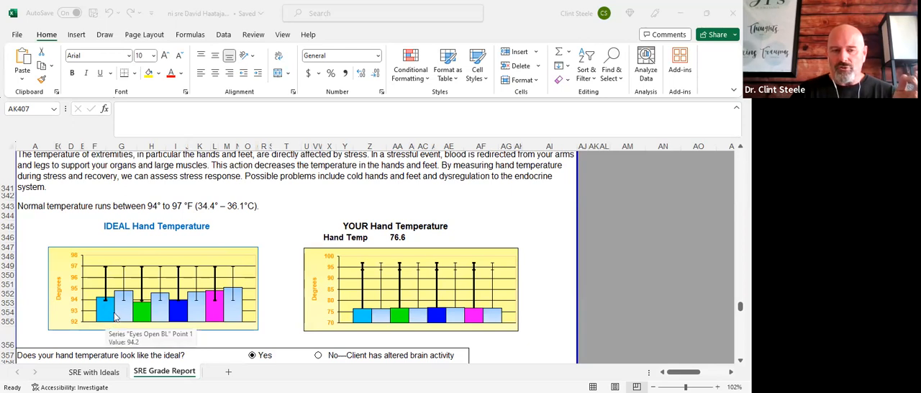
mouse_move(126, 296)
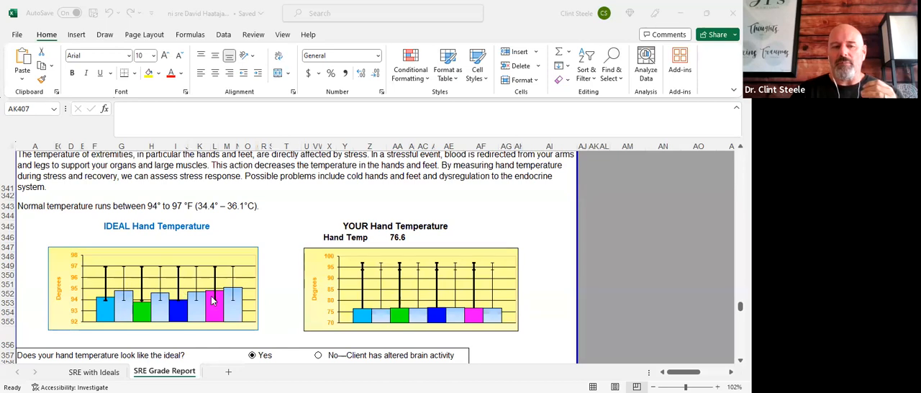
mouse_move(360, 317)
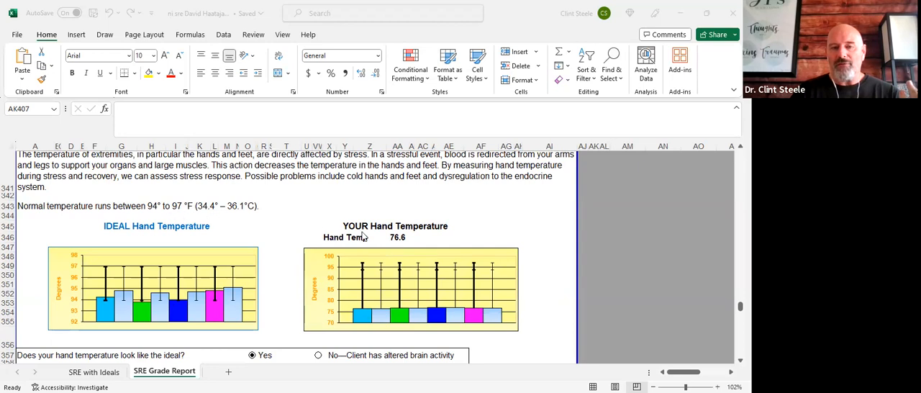
mouse_move(396, 253)
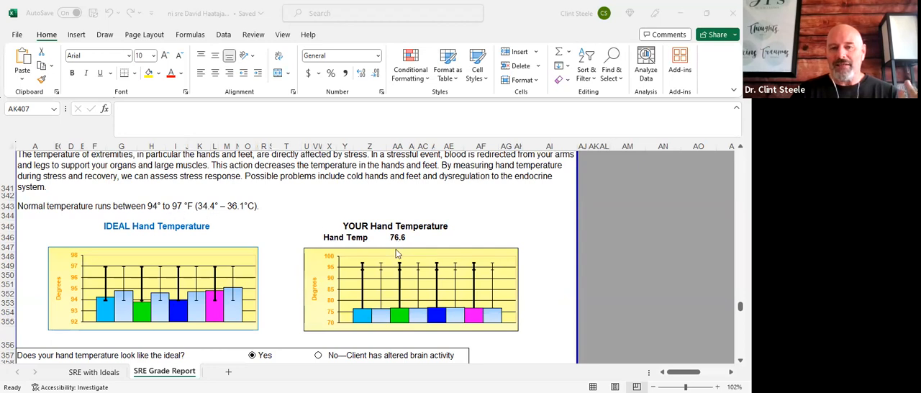
mouse_move(497, 317)
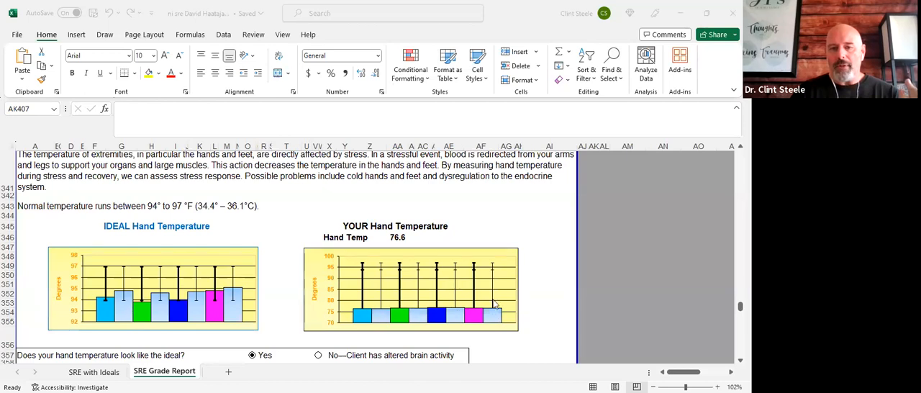
mouse_move(496, 305)
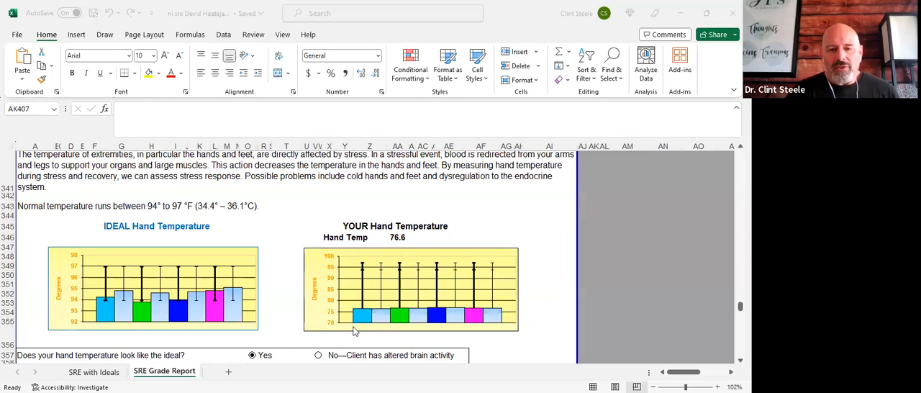
mouse_move(365, 311)
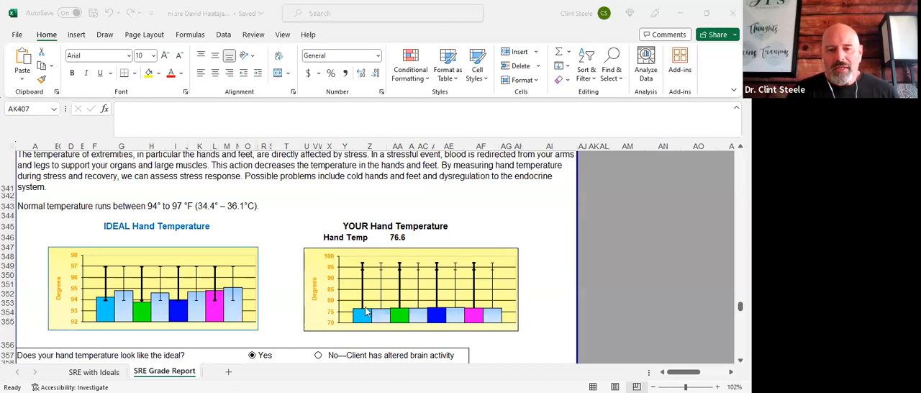
mouse_move(383, 314)
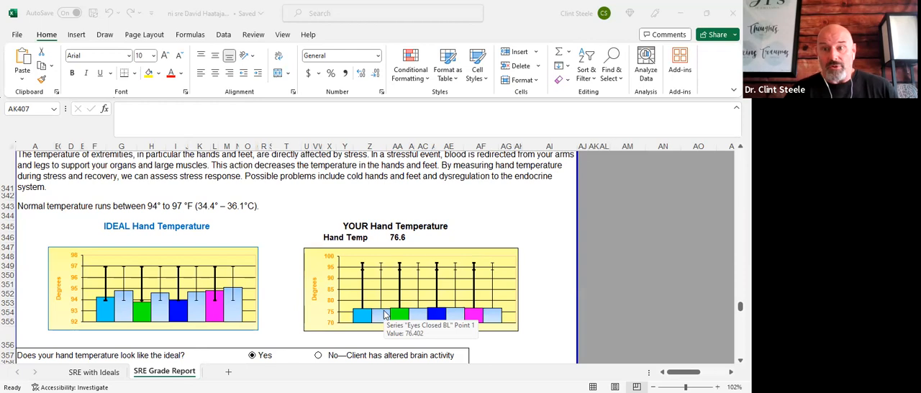
mouse_move(371, 314)
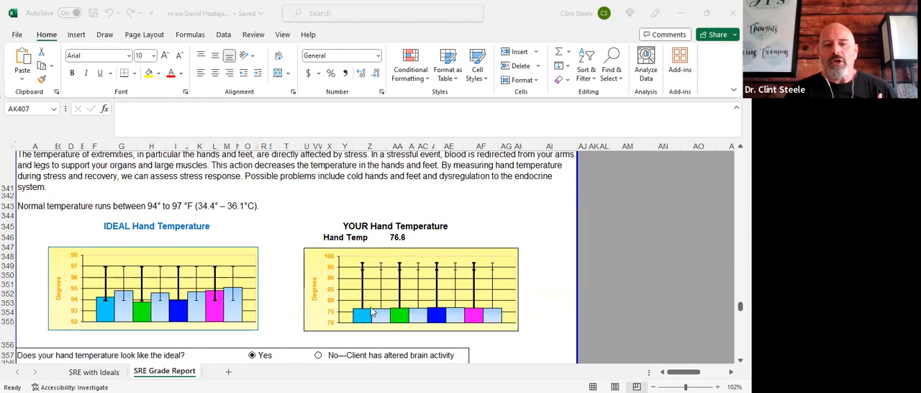
mouse_move(490, 316)
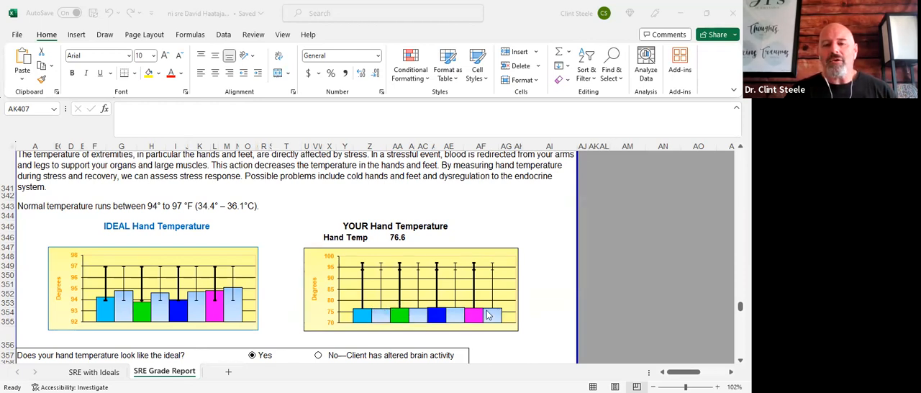
mouse_move(374, 243)
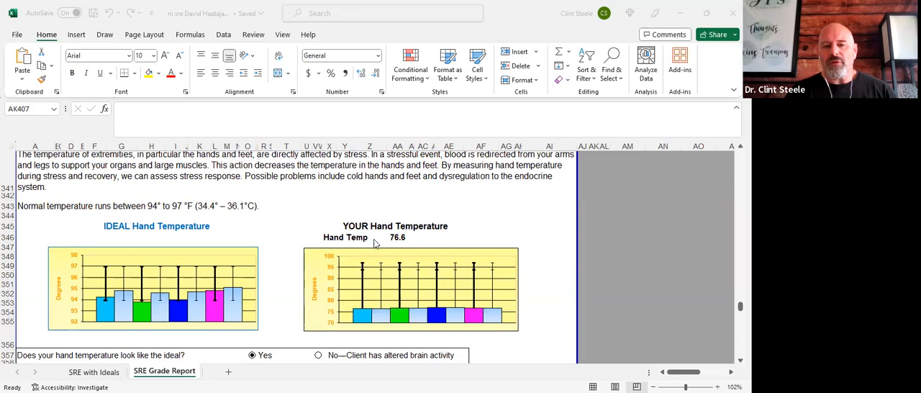
mouse_move(423, 265)
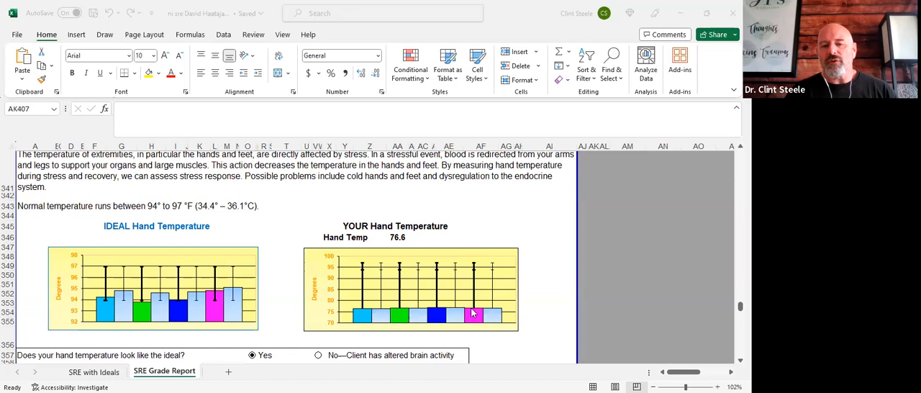
mouse_move(409, 316)
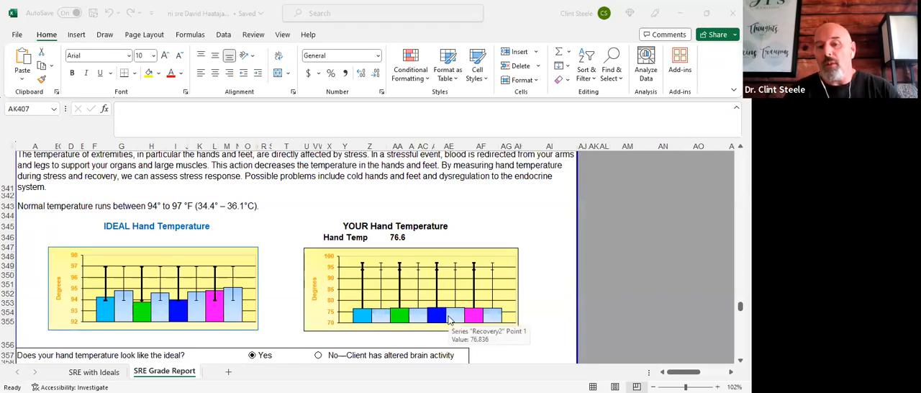
mouse_move(349, 85)
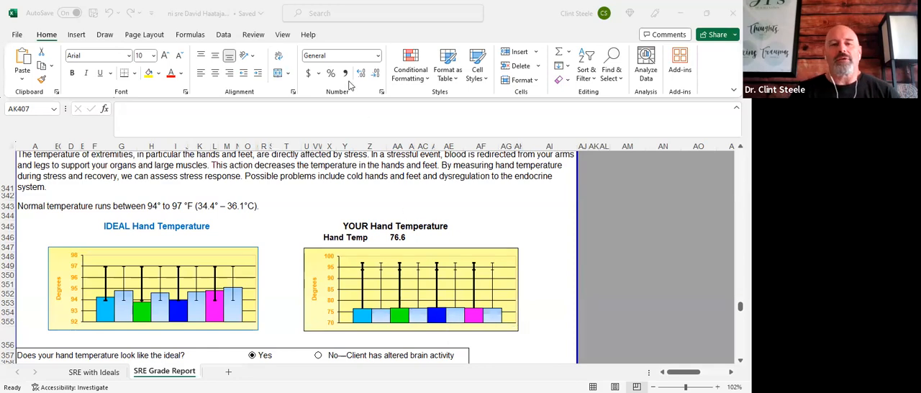
scroll(up, 3)
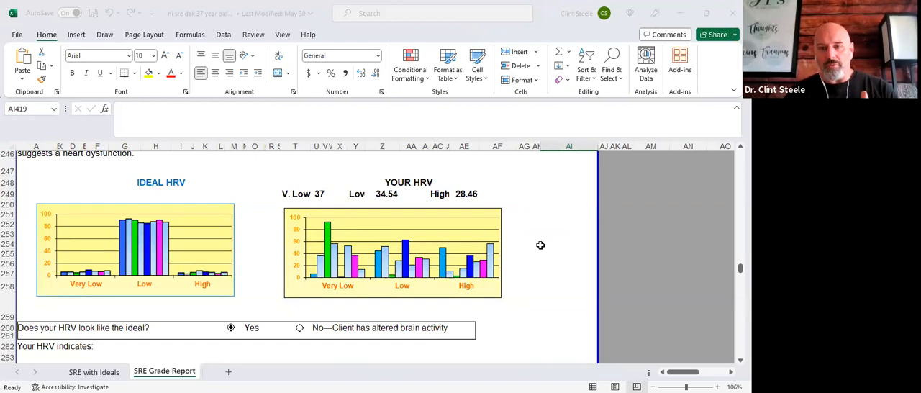
mouse_move(315, 261)
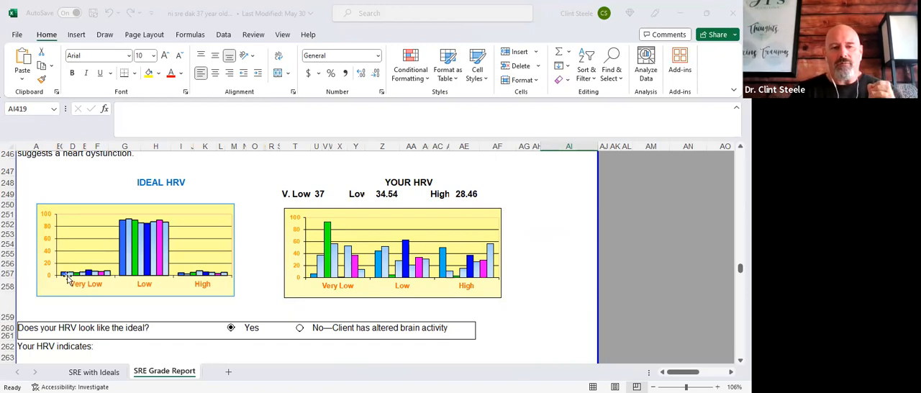
mouse_move(142, 222)
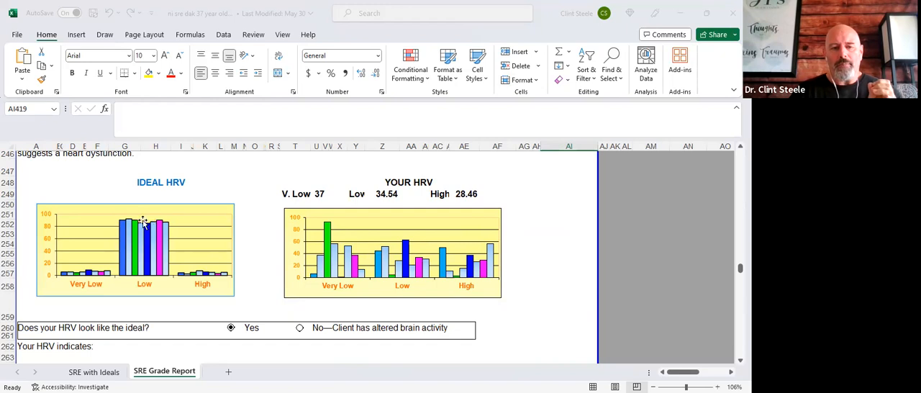
mouse_move(213, 279)
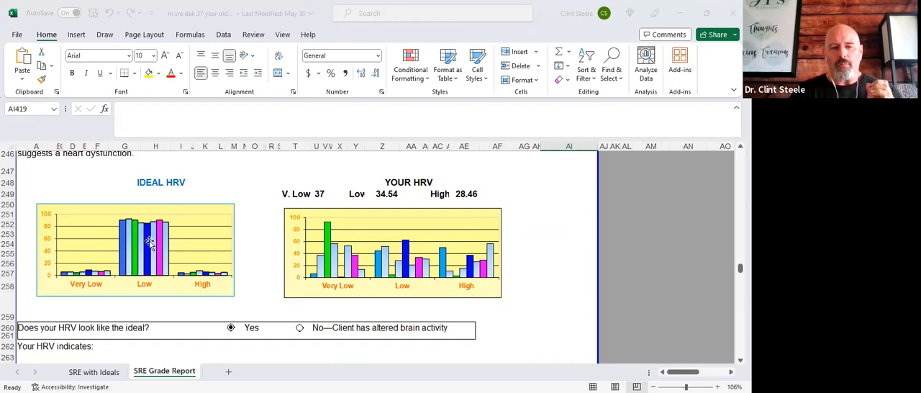
mouse_move(345, 282)
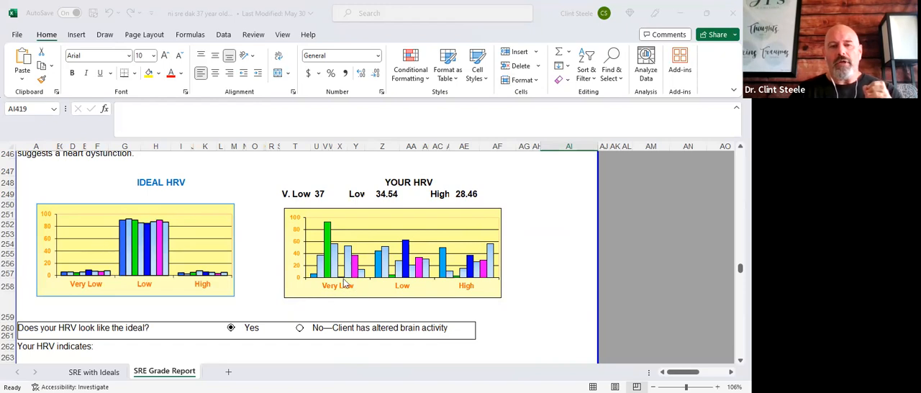
mouse_move(311, 216)
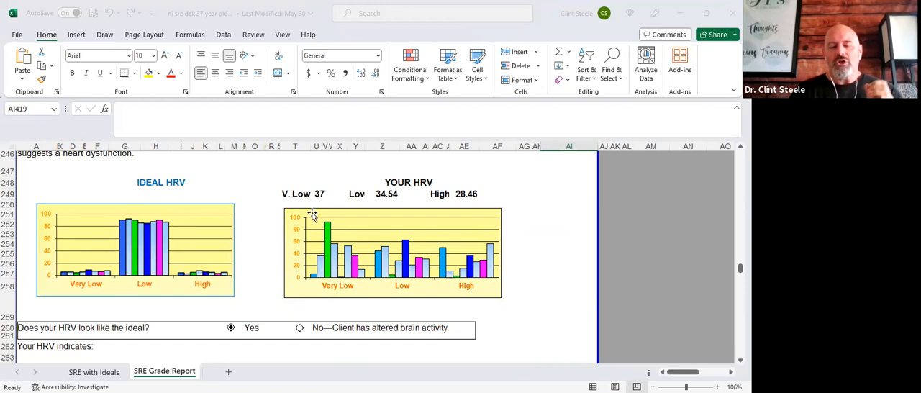
mouse_move(320, 206)
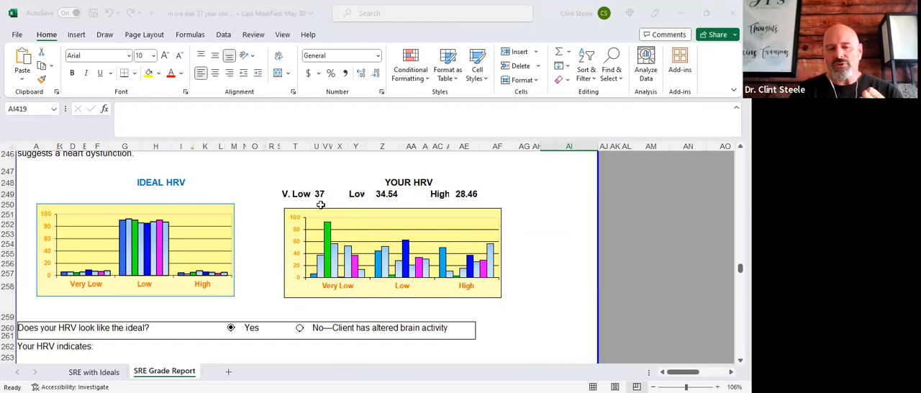
mouse_move(332, 225)
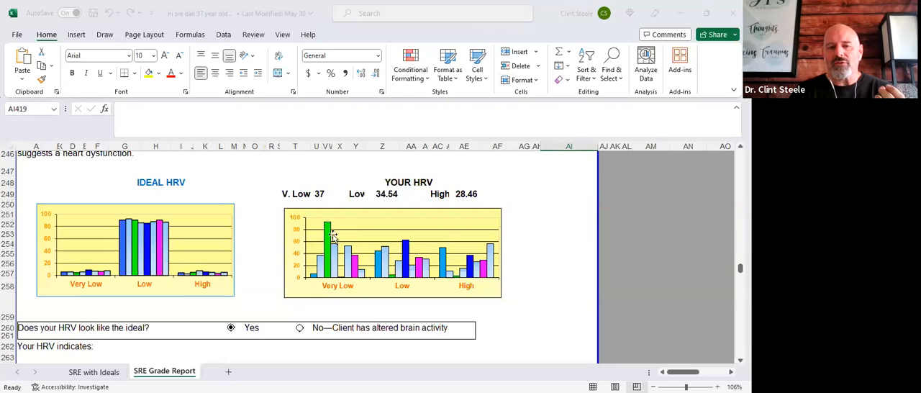
mouse_move(326, 237)
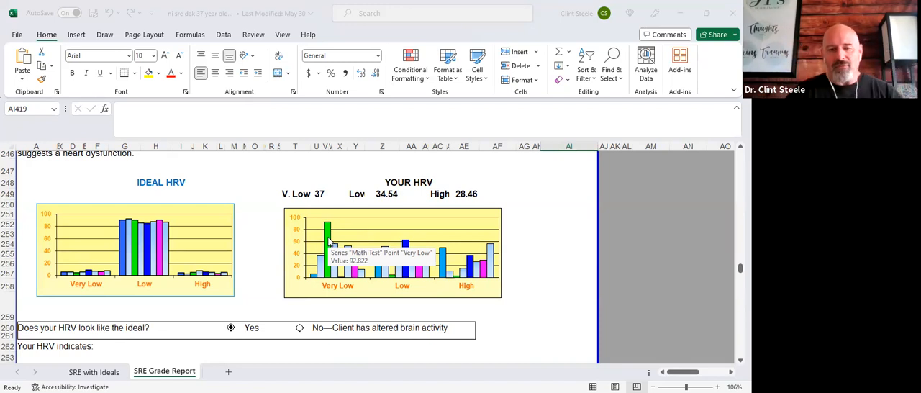
mouse_move(331, 233)
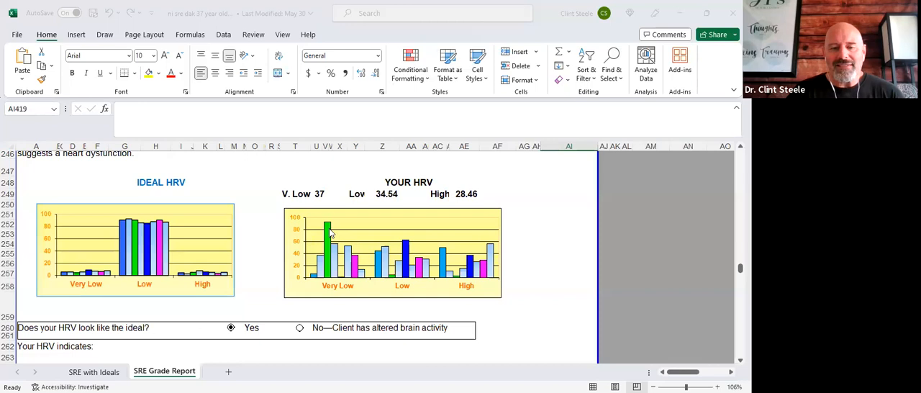
mouse_move(328, 227)
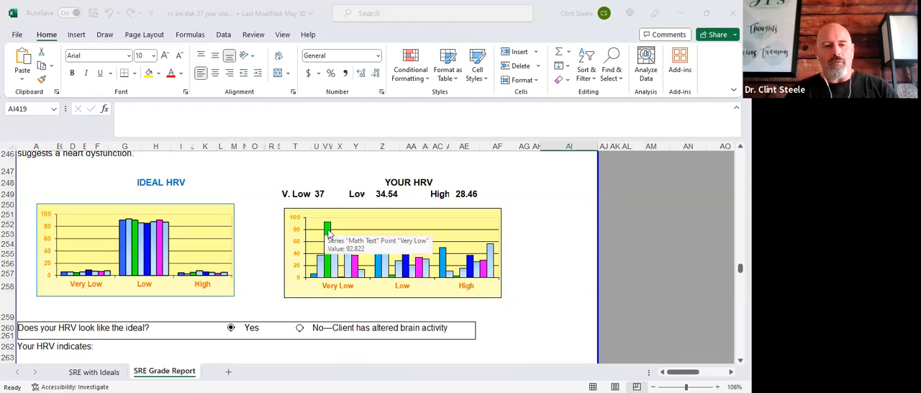
mouse_move(339, 236)
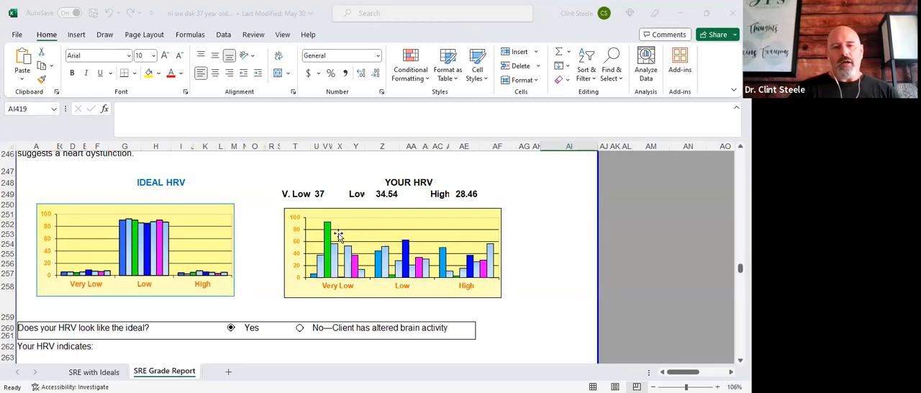
mouse_move(328, 229)
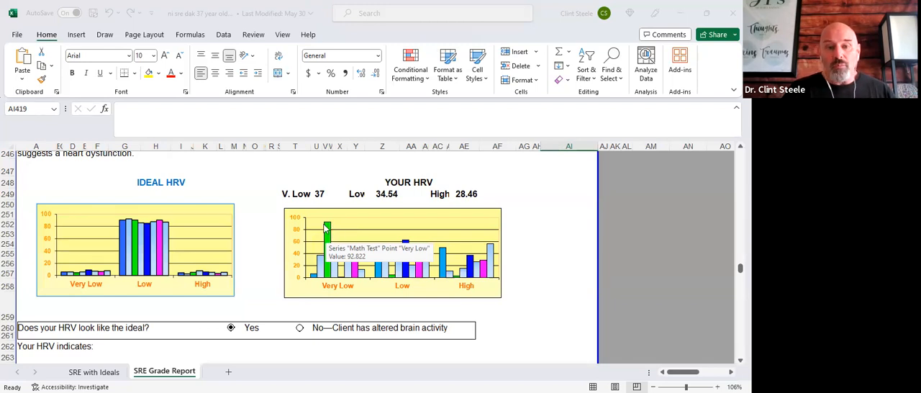
mouse_move(328, 234)
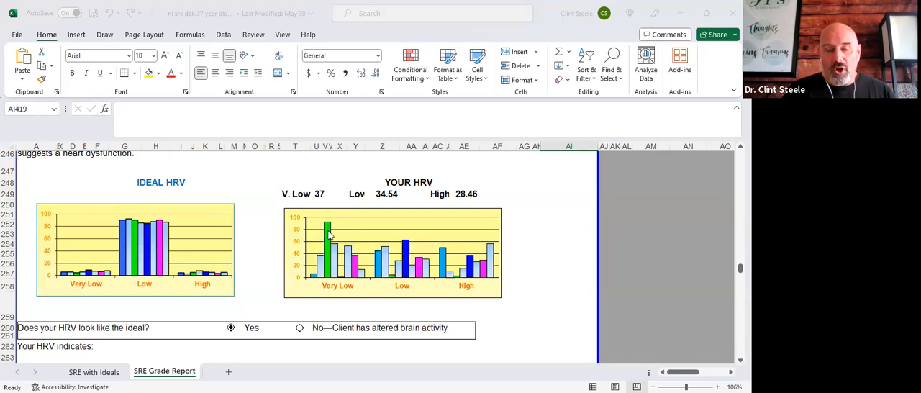
mouse_move(328, 228)
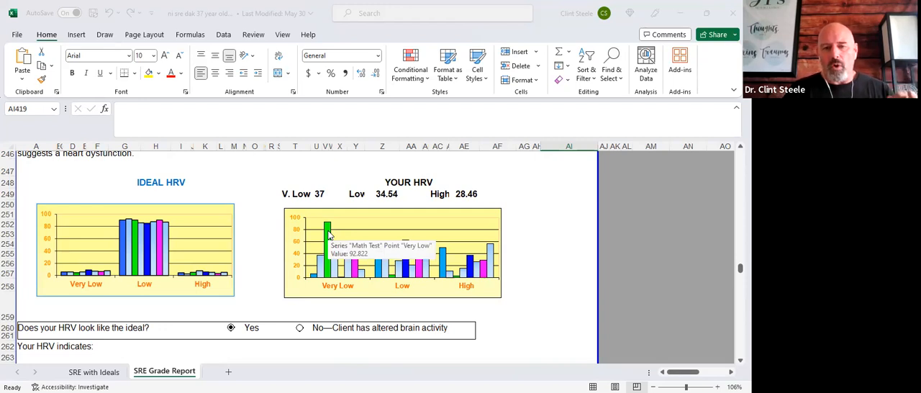
mouse_move(337, 281)
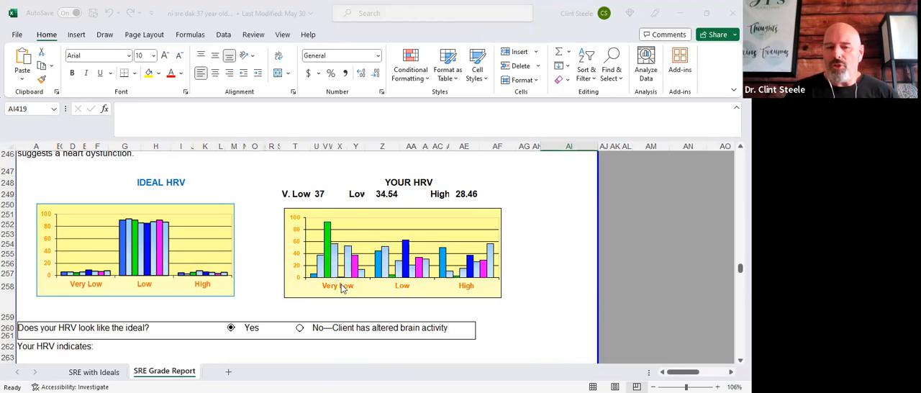
mouse_move(332, 231)
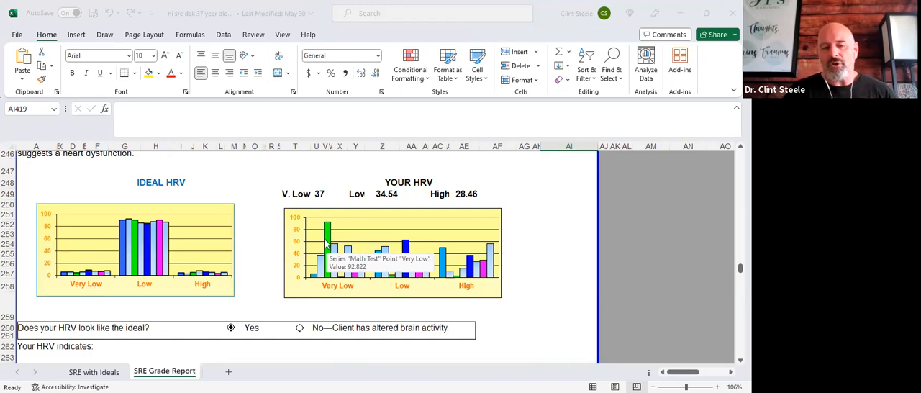
mouse_move(331, 247)
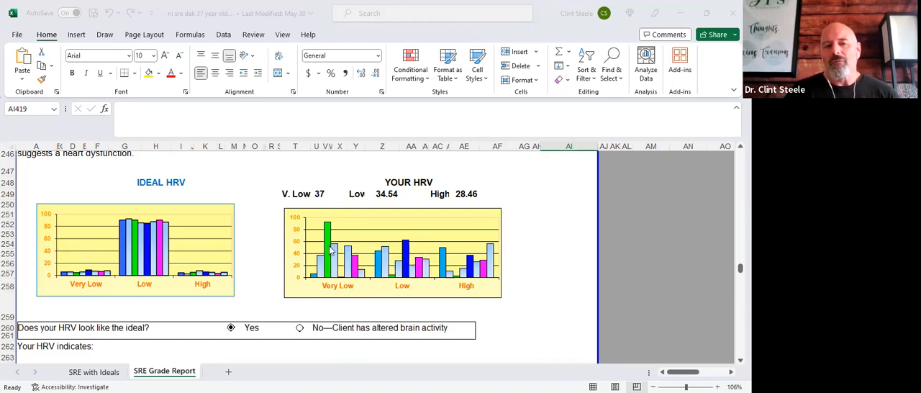
mouse_move(330, 244)
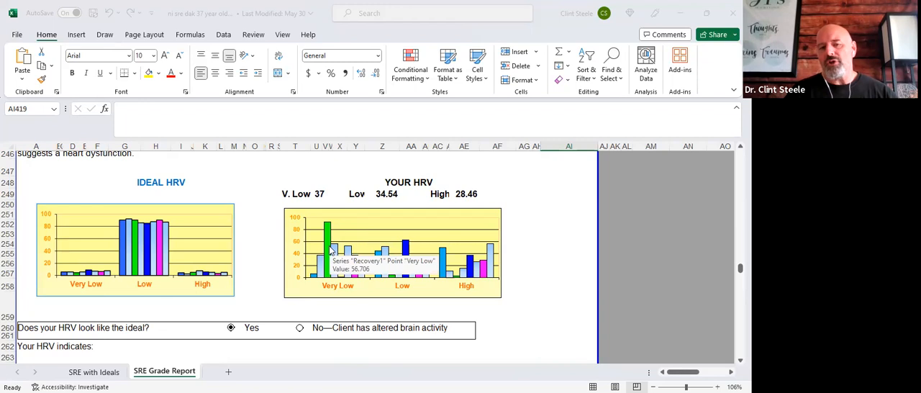
mouse_move(352, 281)
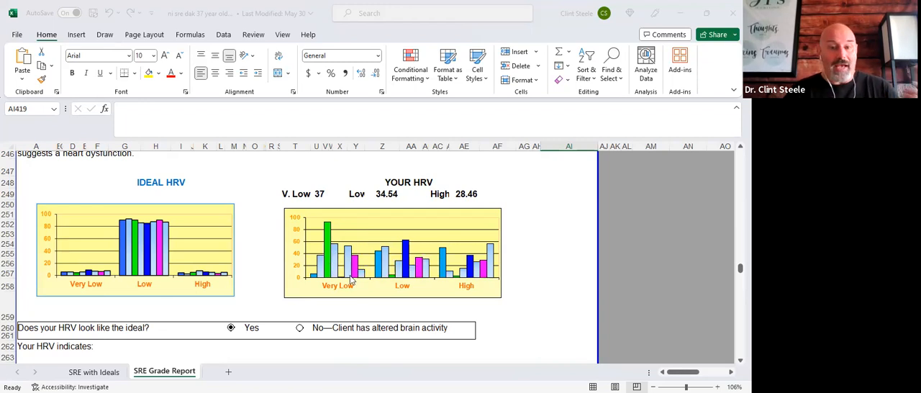
mouse_move(351, 270)
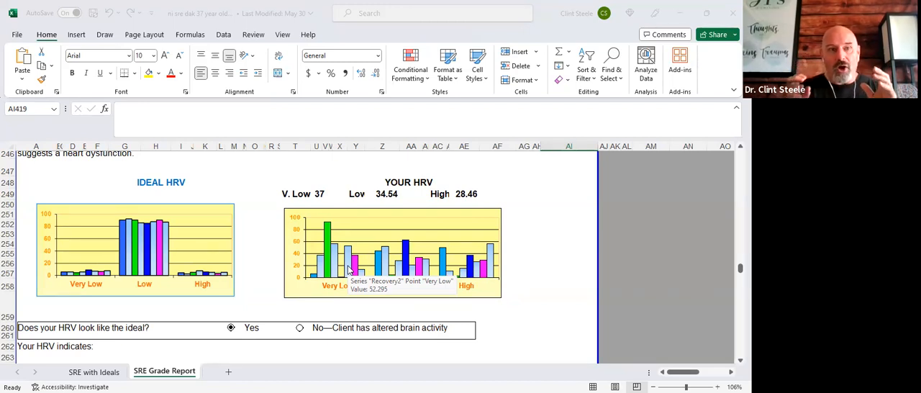
mouse_move(348, 271)
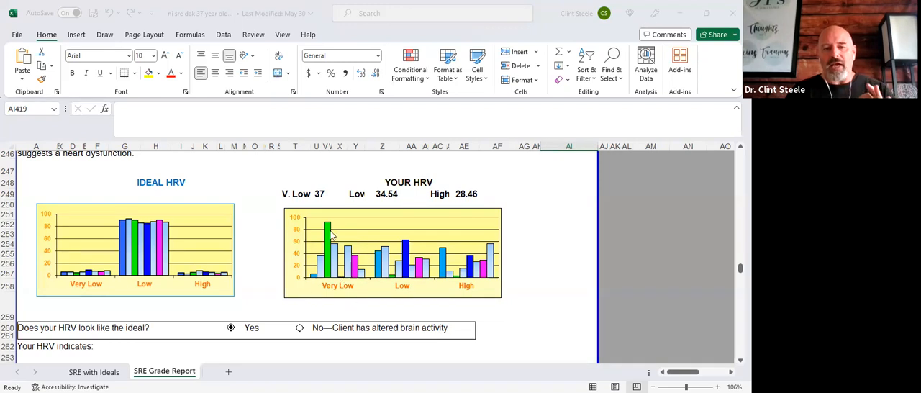
mouse_move(339, 252)
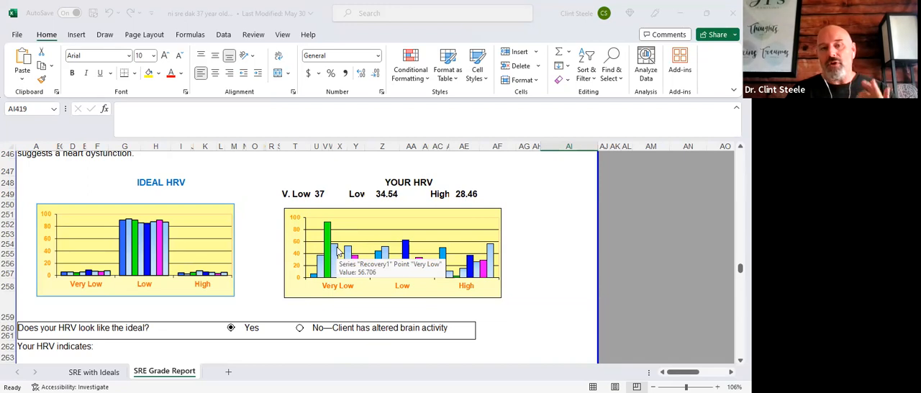
mouse_move(305, 81)
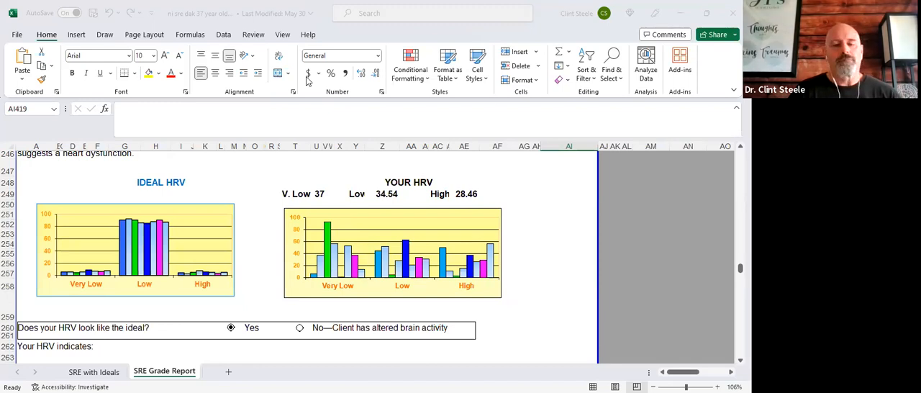
scroll(down, 3)
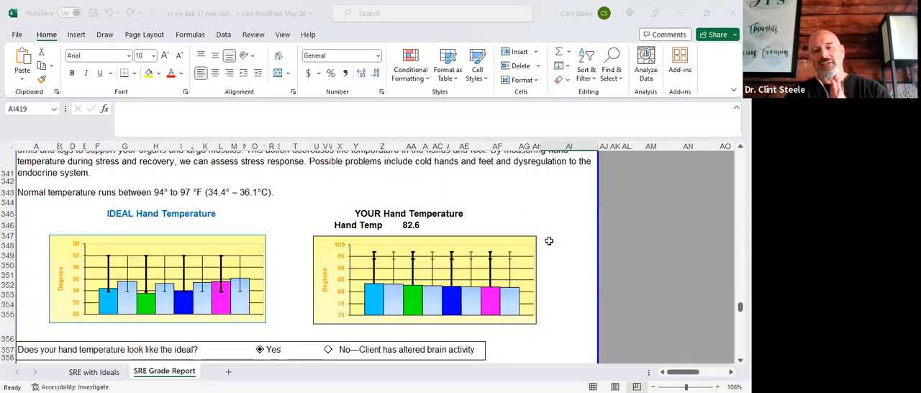
mouse_move(402, 242)
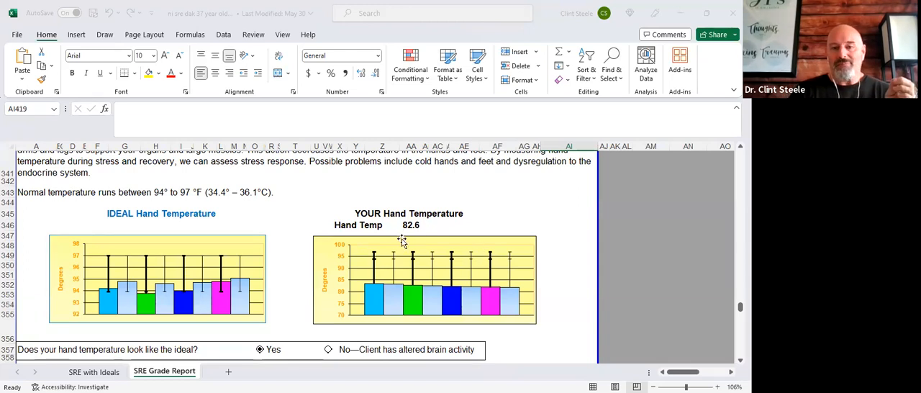
mouse_move(414, 237)
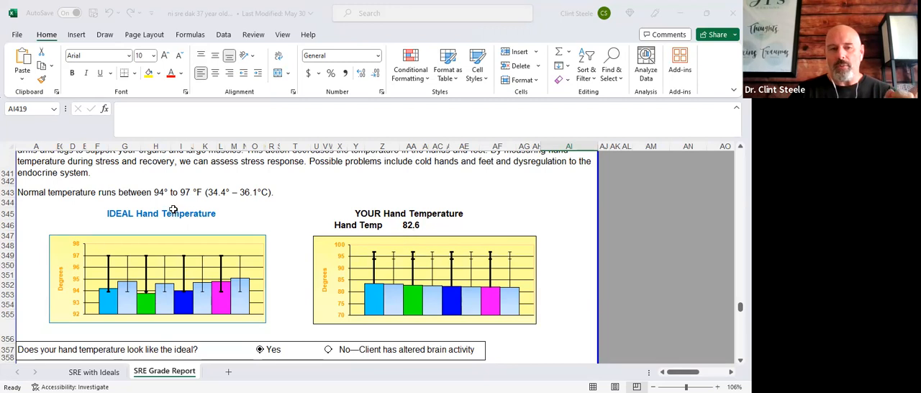
mouse_move(414, 223)
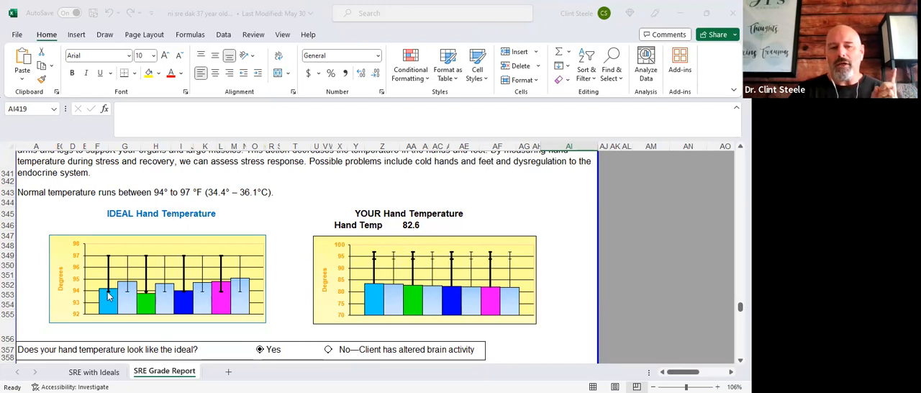
mouse_move(267, 279)
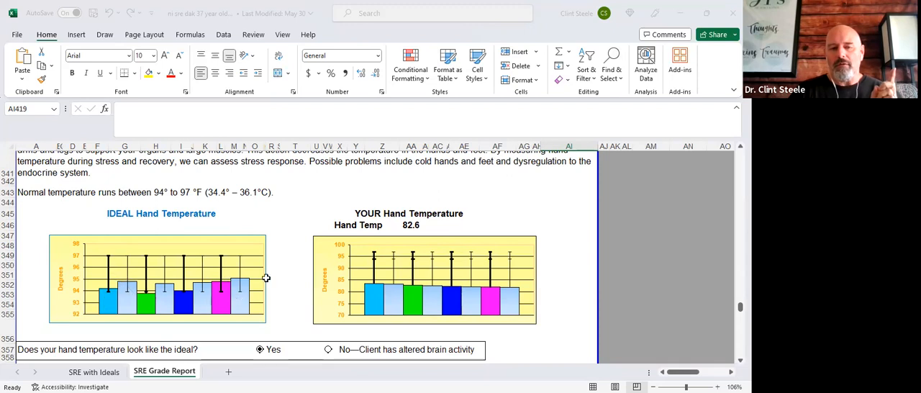
mouse_move(365, 285)
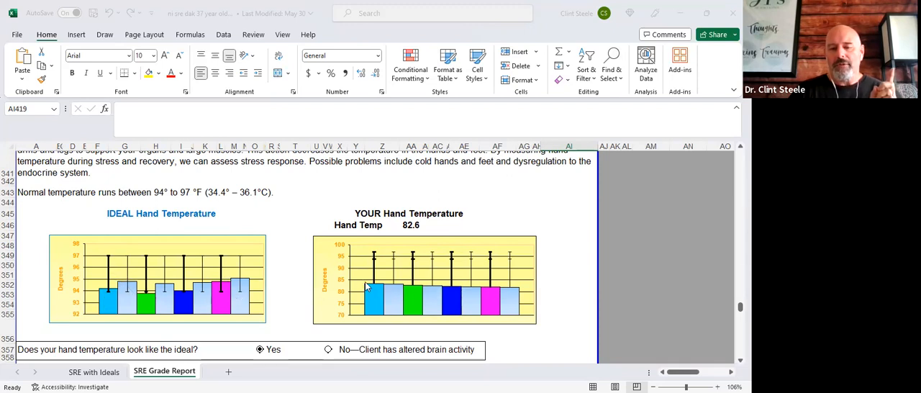
mouse_move(452, 291)
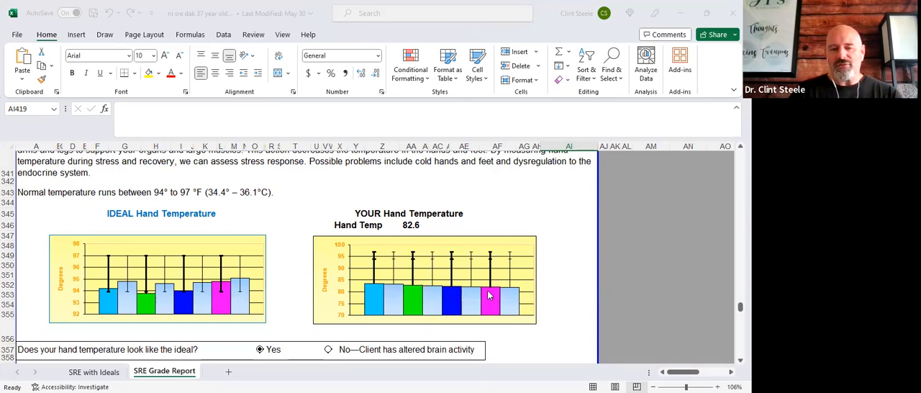
mouse_move(489, 295)
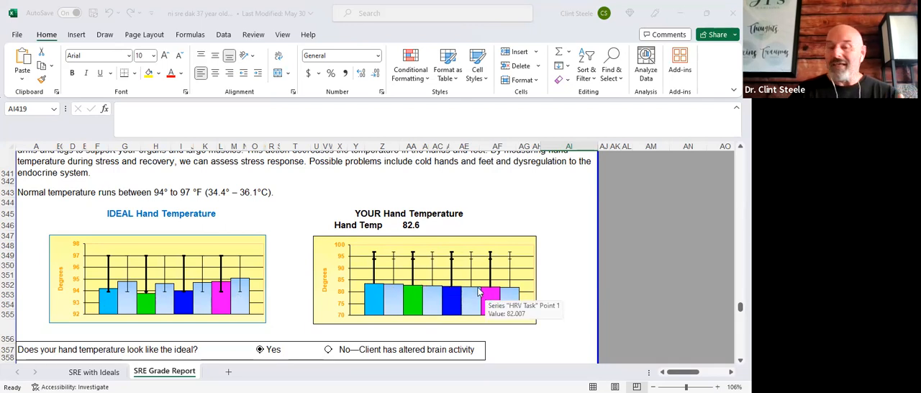
mouse_move(389, 293)
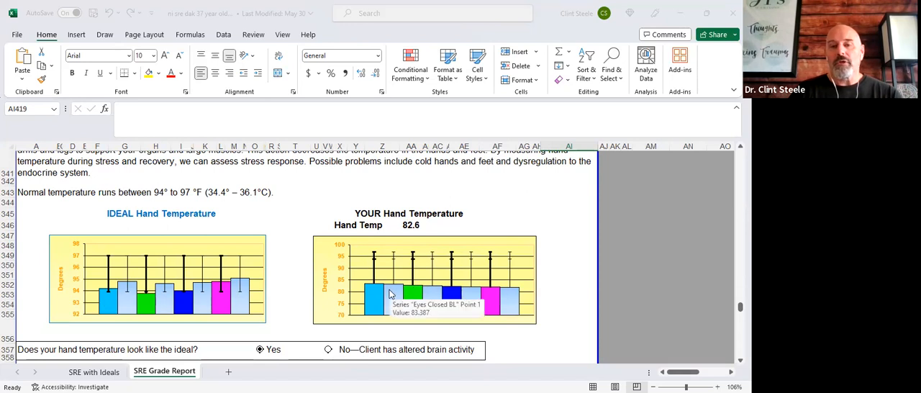
mouse_move(492, 295)
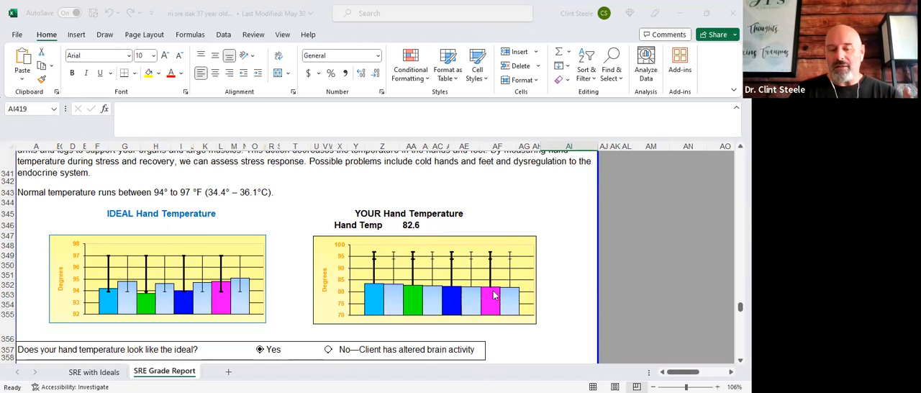
mouse_move(493, 296)
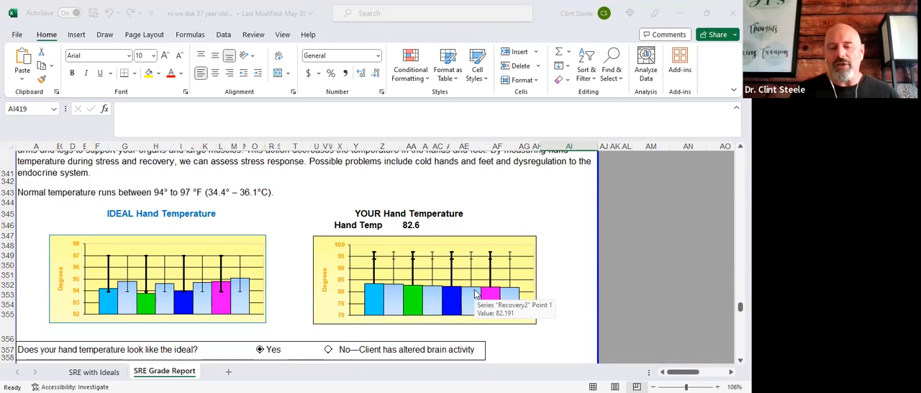
mouse_move(439, 280)
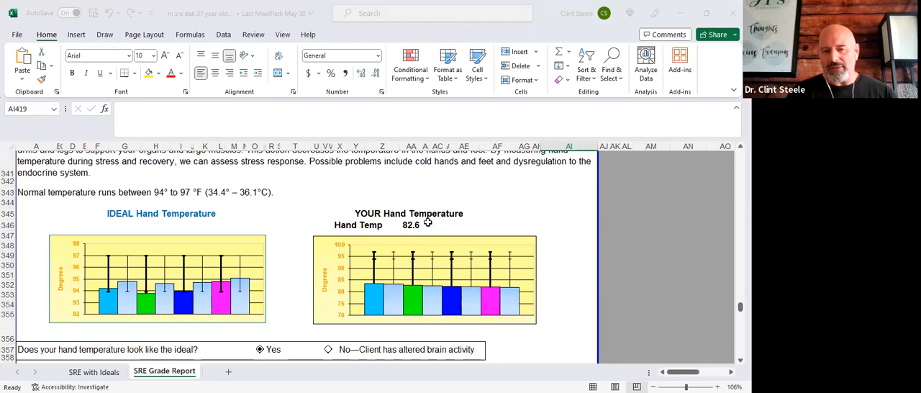
mouse_move(516, 282)
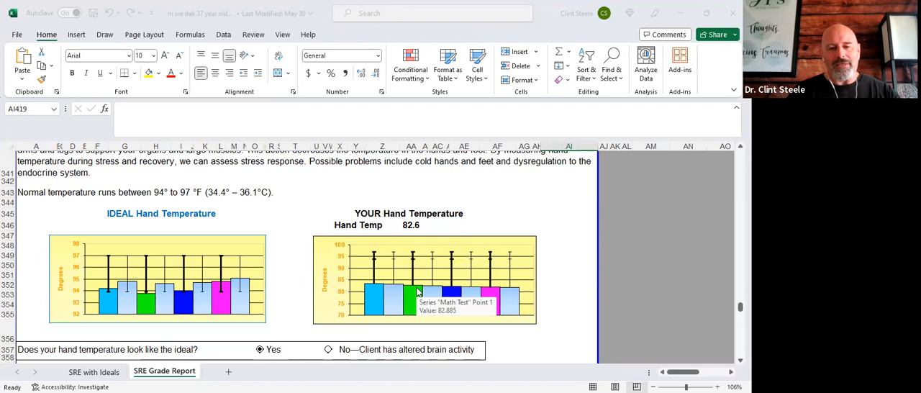
mouse_move(418, 233)
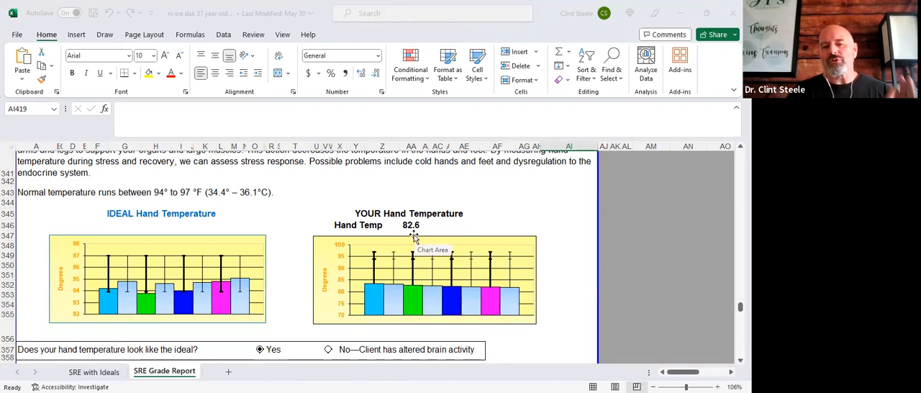
mouse_move(420, 272)
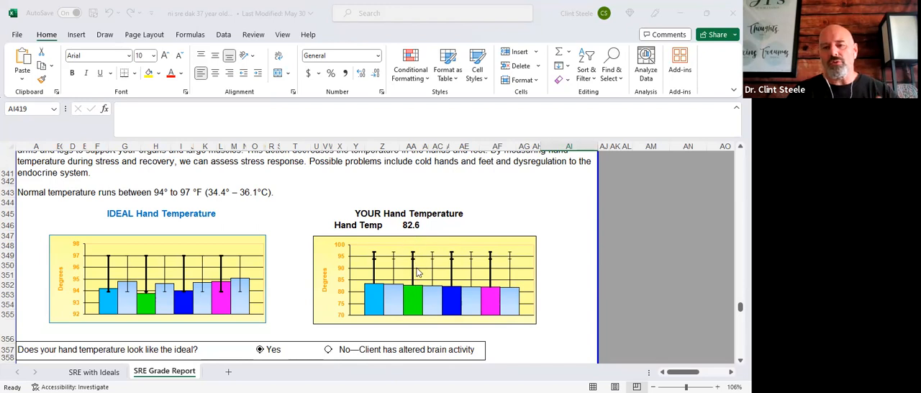
mouse_move(510, 279)
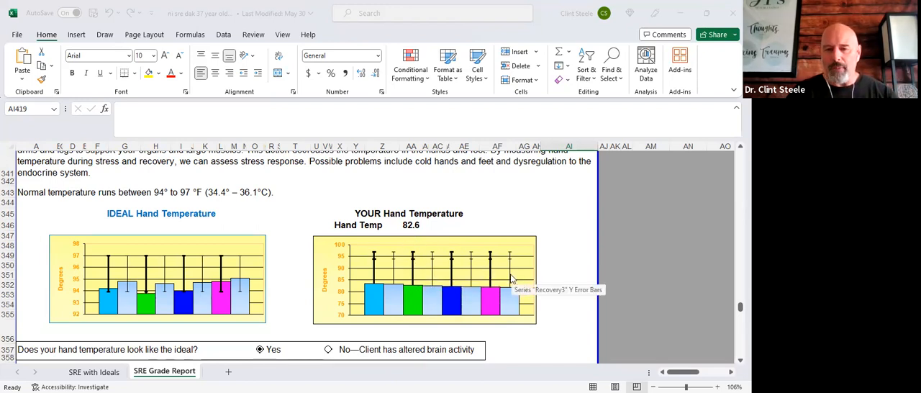
mouse_move(469, 272)
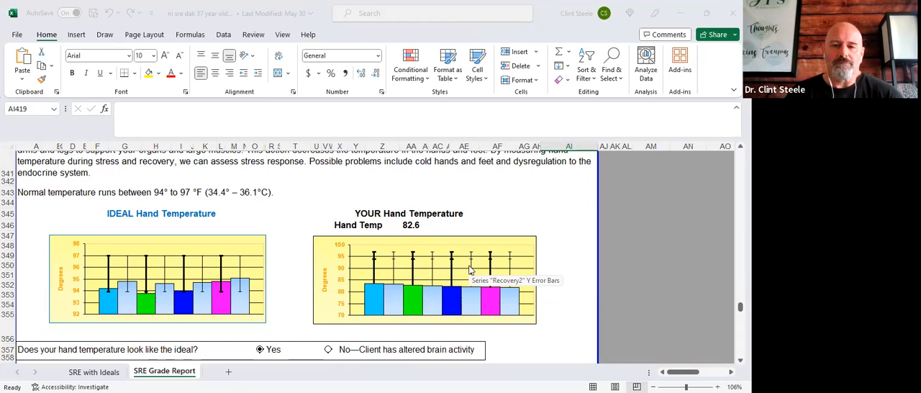
mouse_move(426, 286)
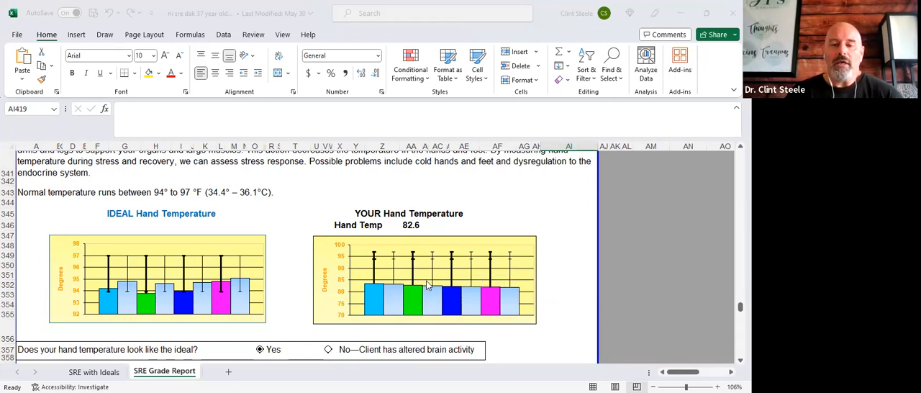